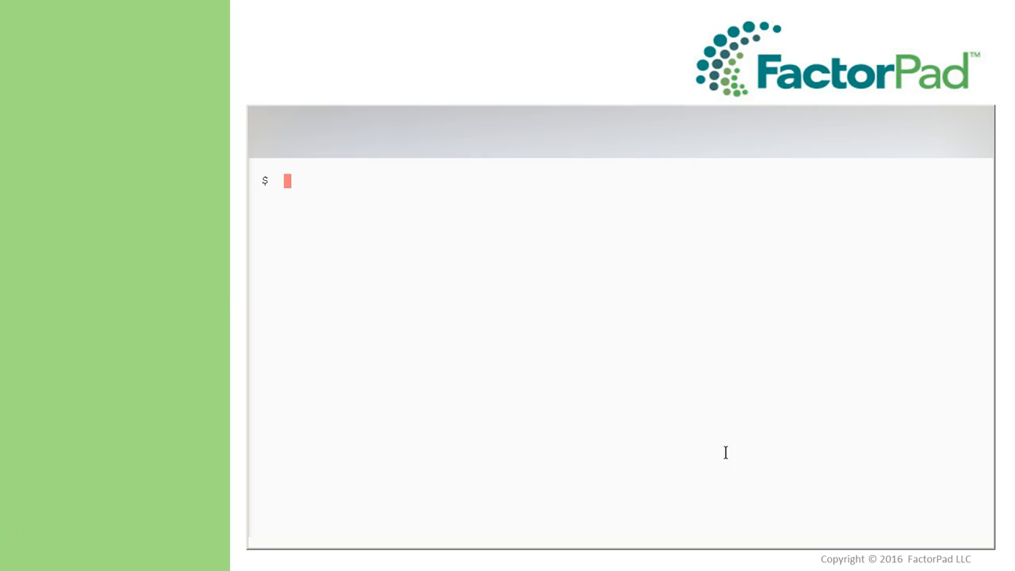
mouse_move(241, 184)
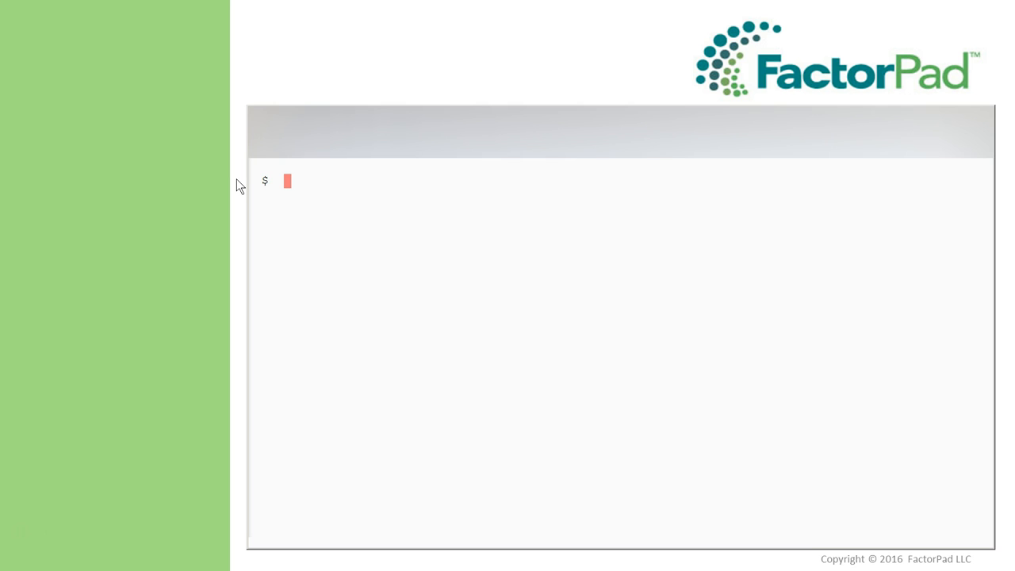
text(df /)
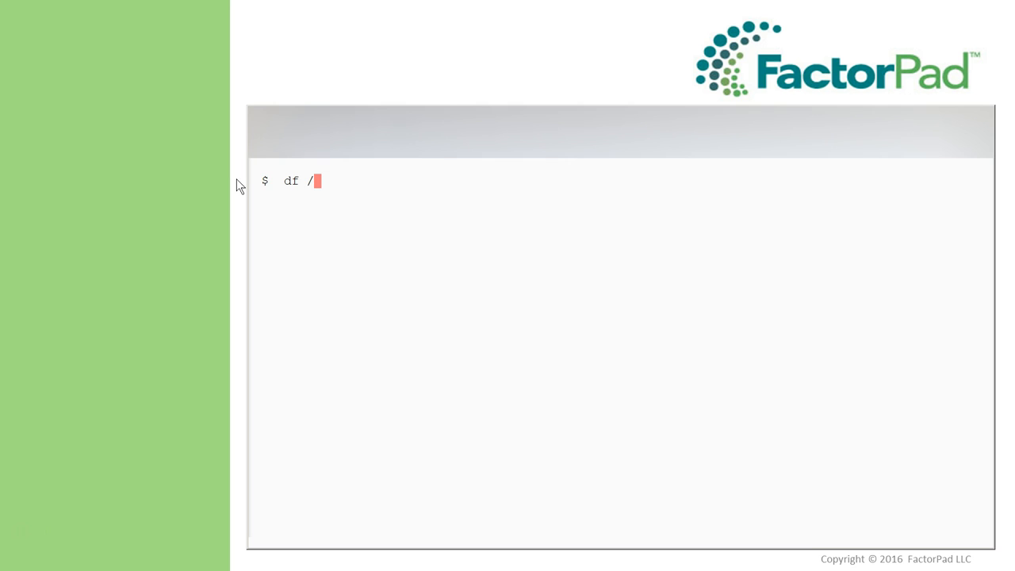
text(dev/)
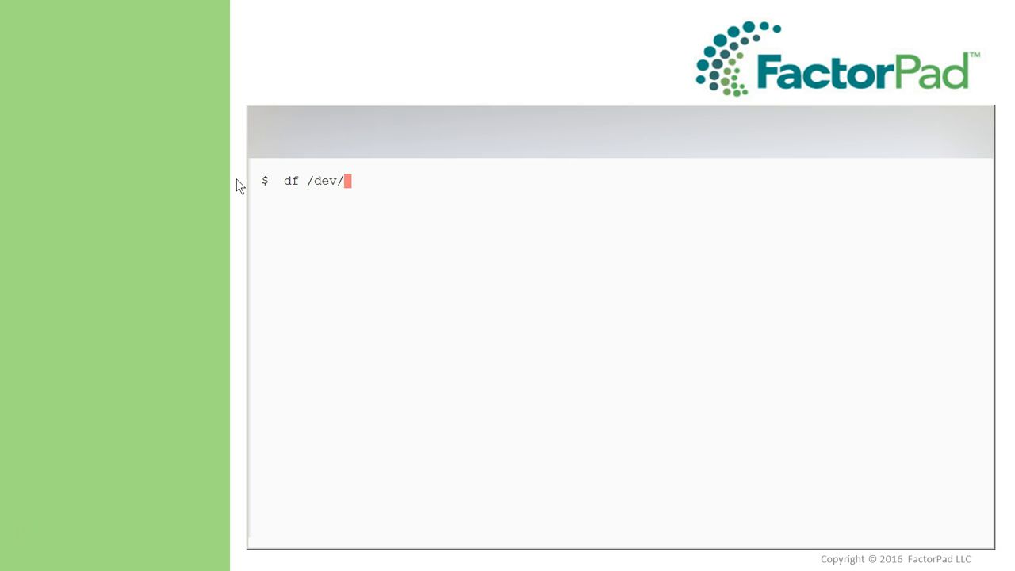
text(sdb1)
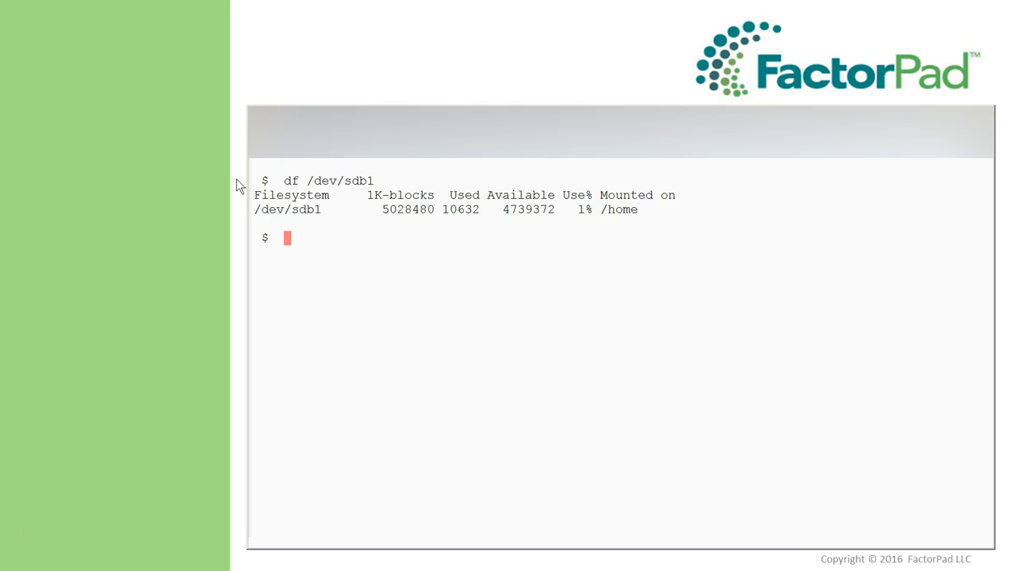
mouse_move(276, 216)
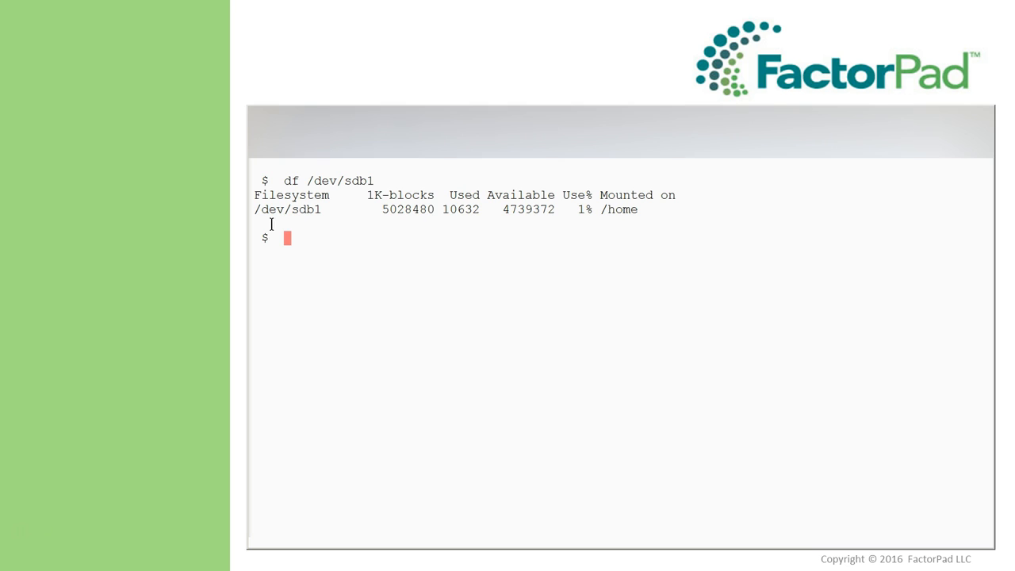
mouse_move(302, 222)
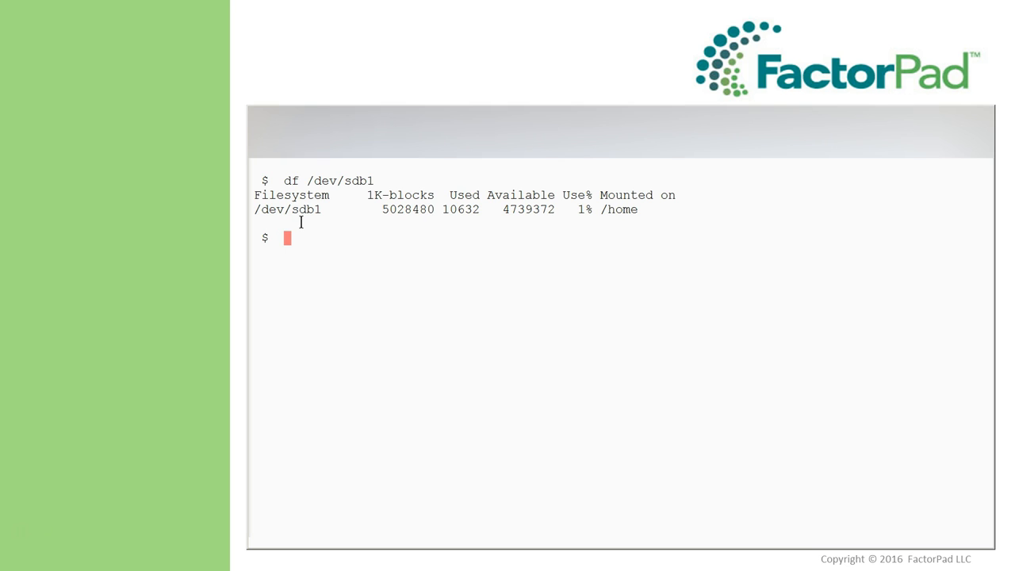
text(df)
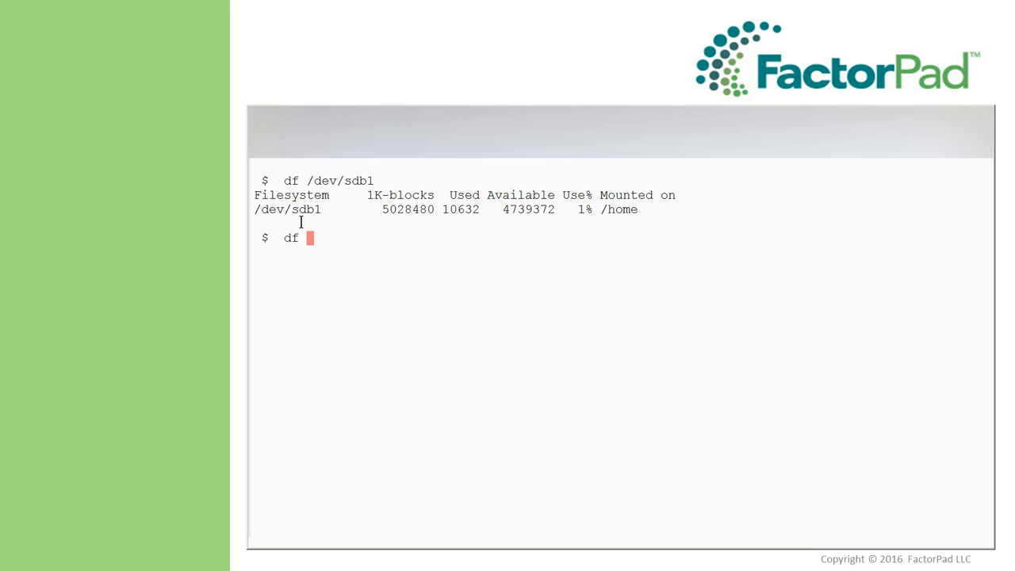
text(/home)
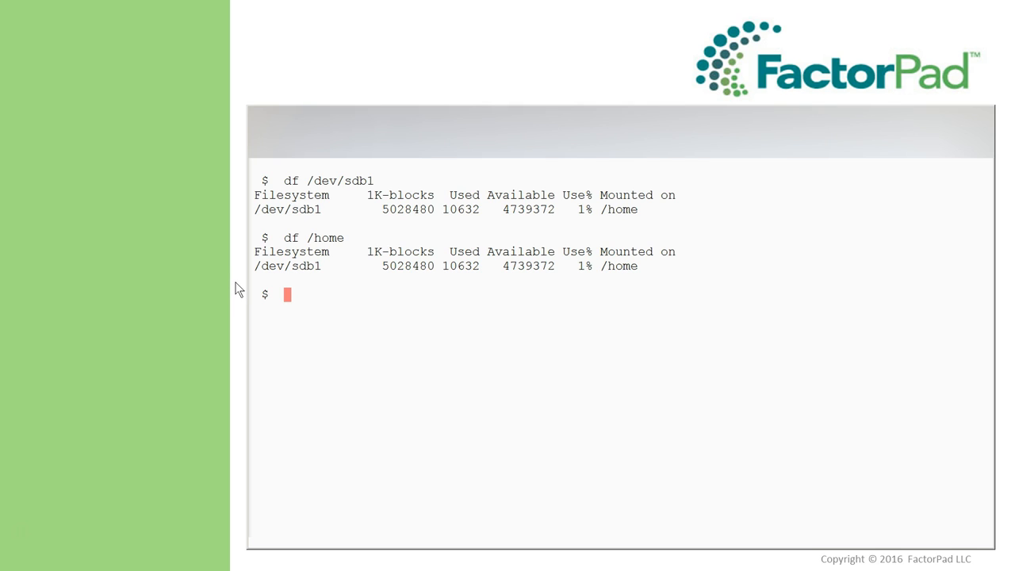
text(df -h)
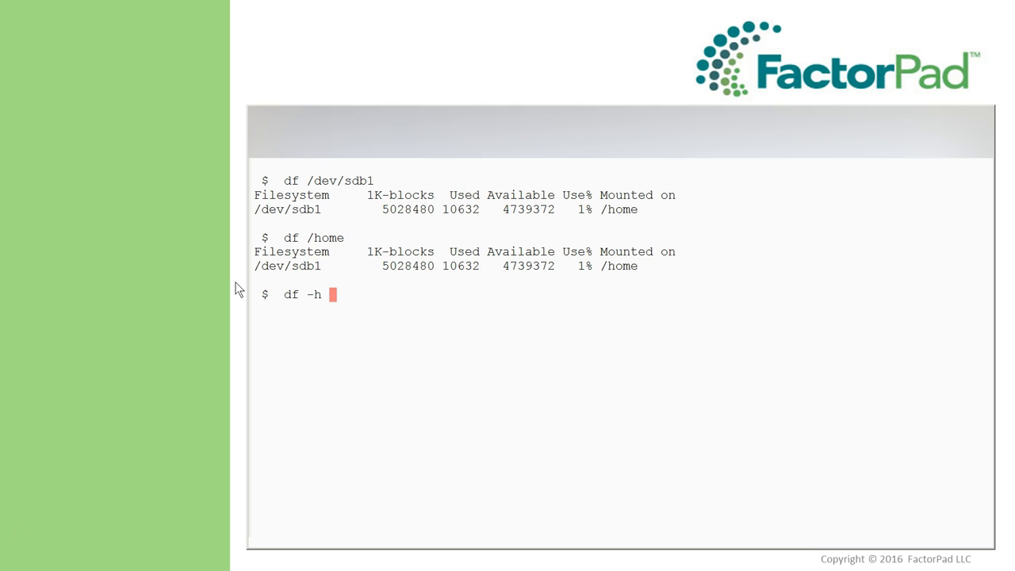
text(/home)
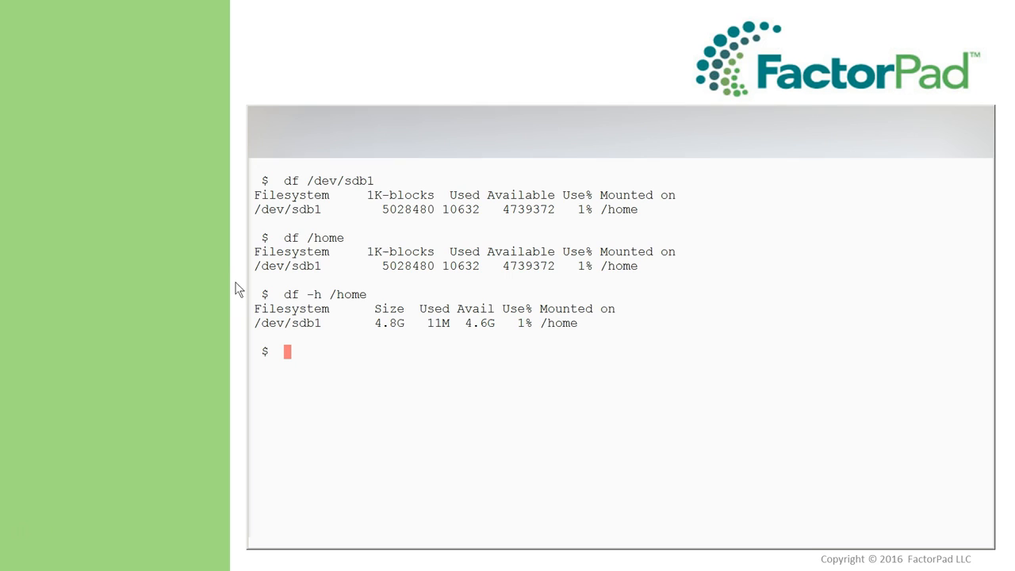
mouse_move(241, 320)
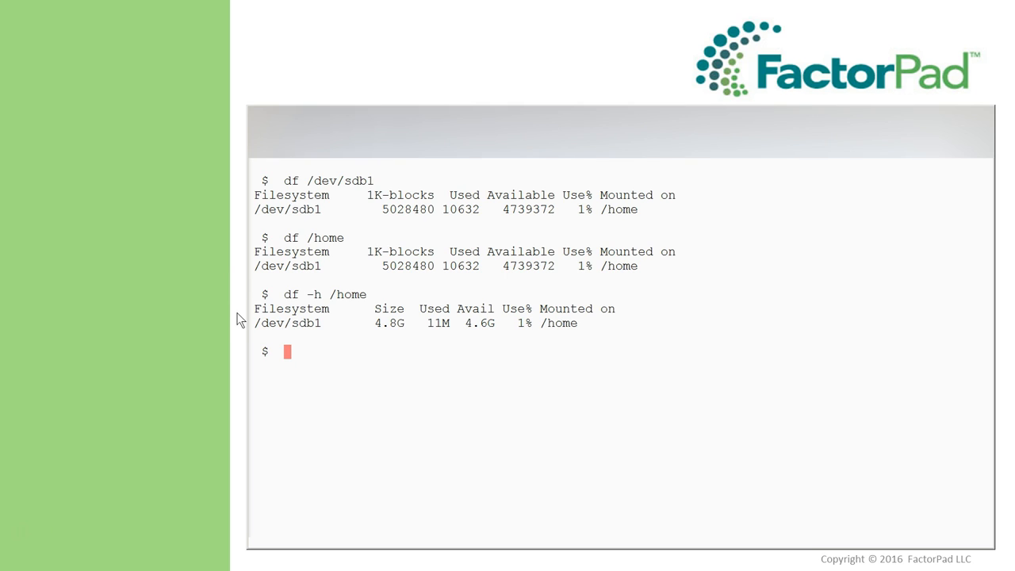
mouse_move(432, 341)
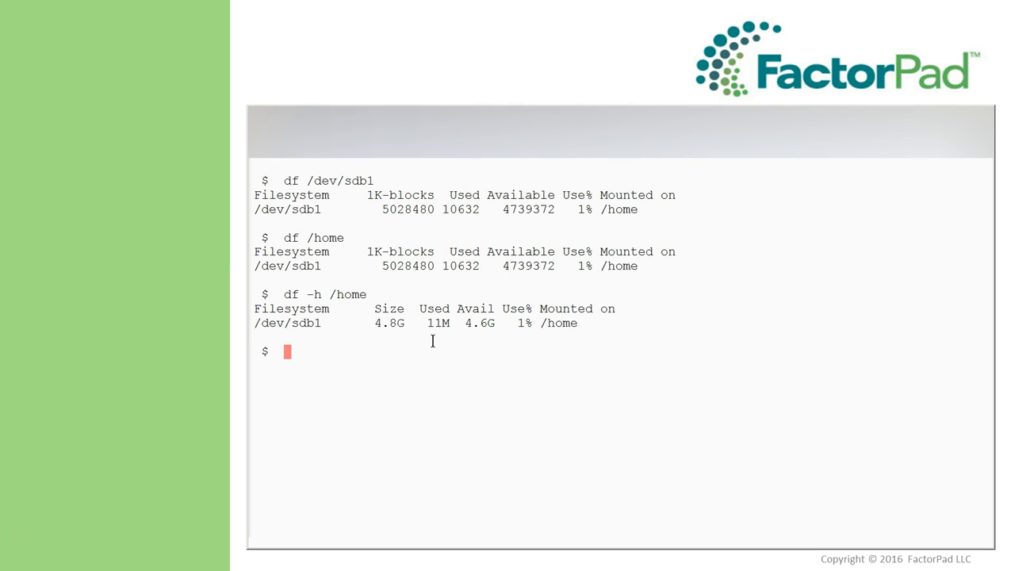
mouse_move(479, 340)
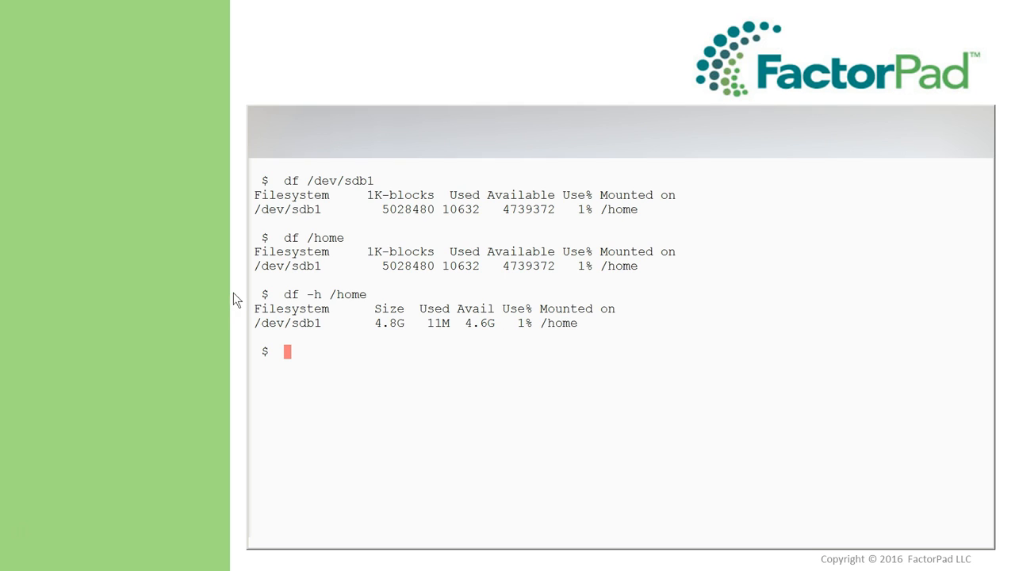
text(df -h /home)
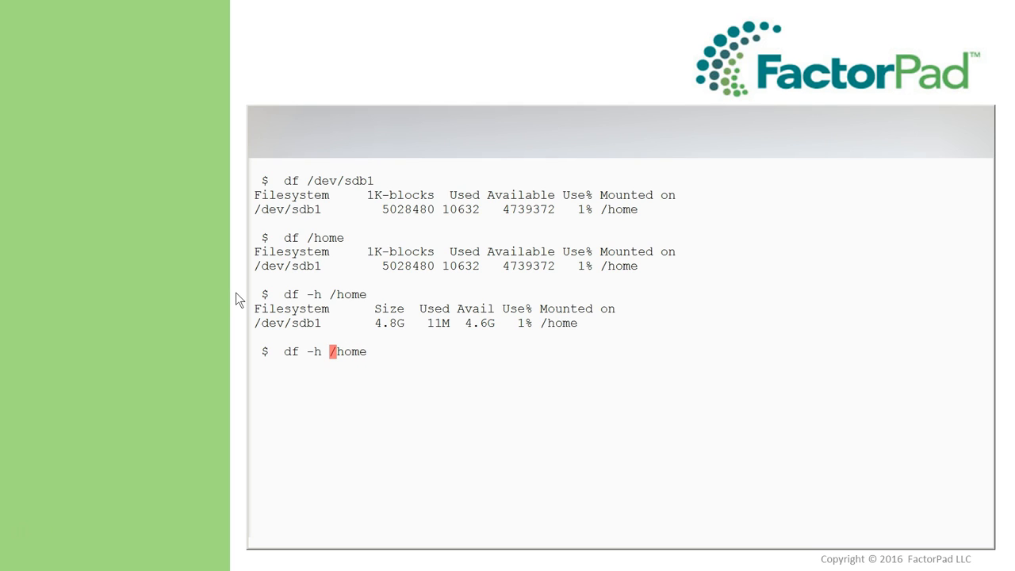
text(--output)
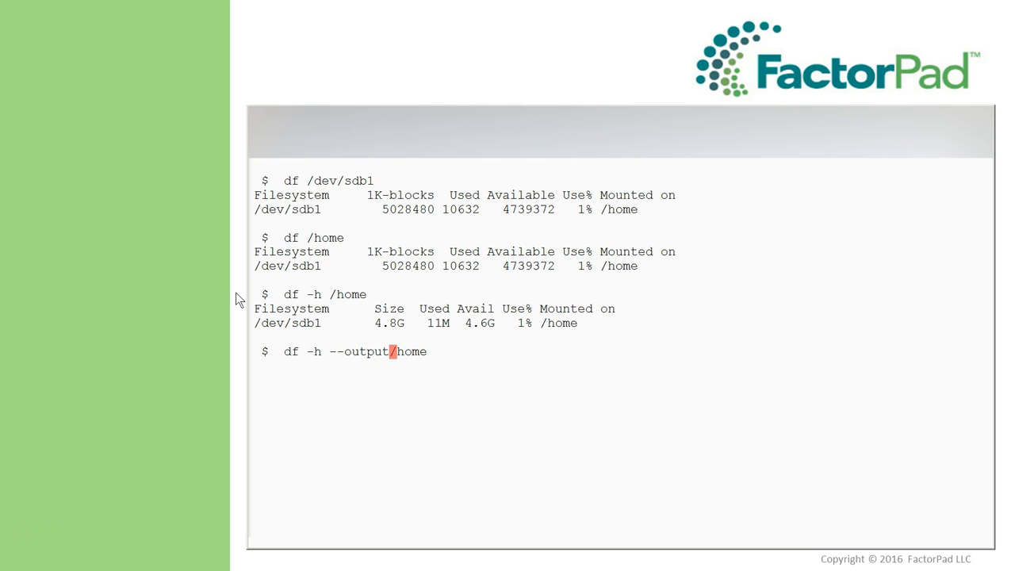
text(=)
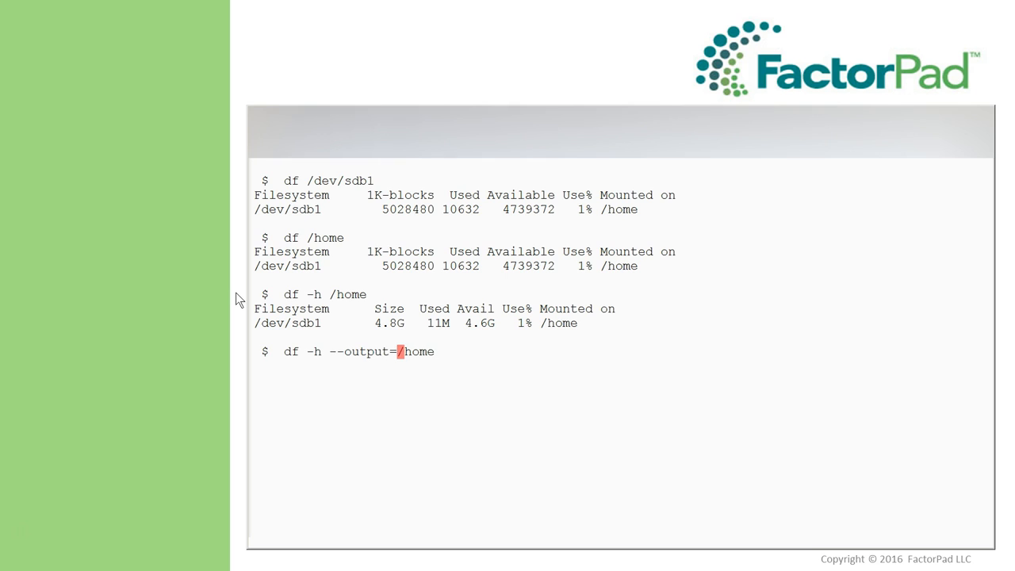
text('size)
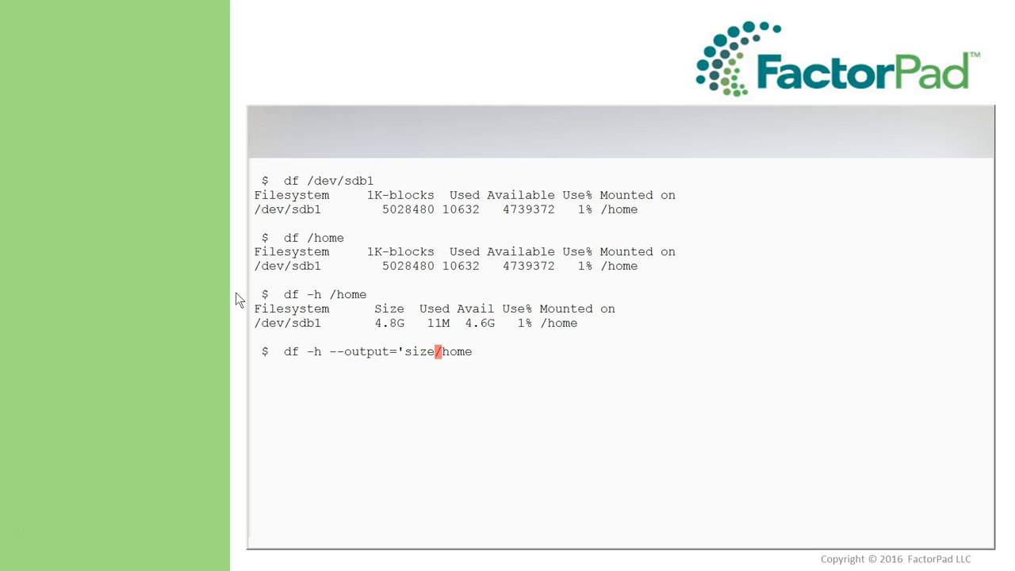
text(,')
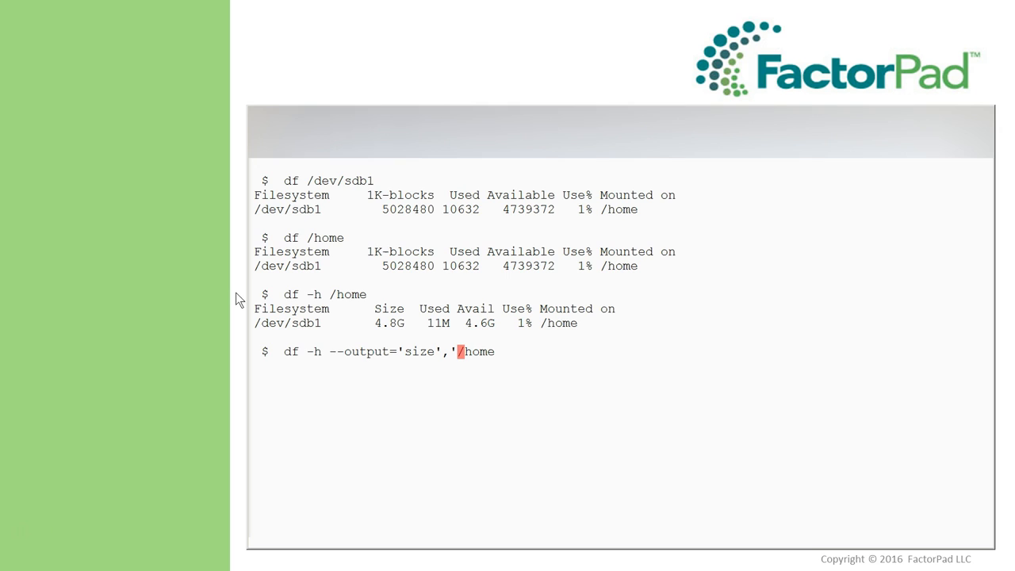
text(pcent')
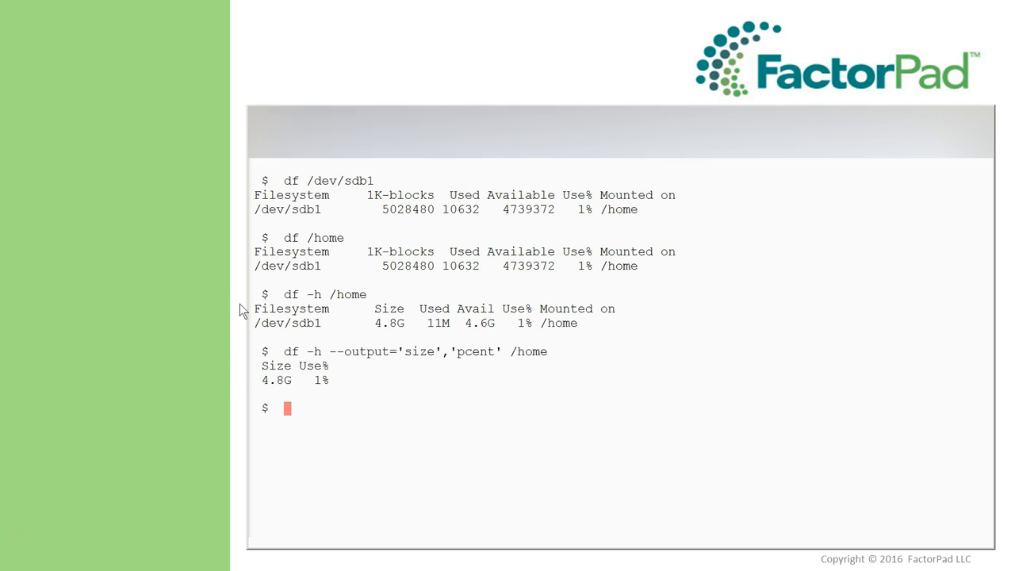
mouse_move(242, 386)
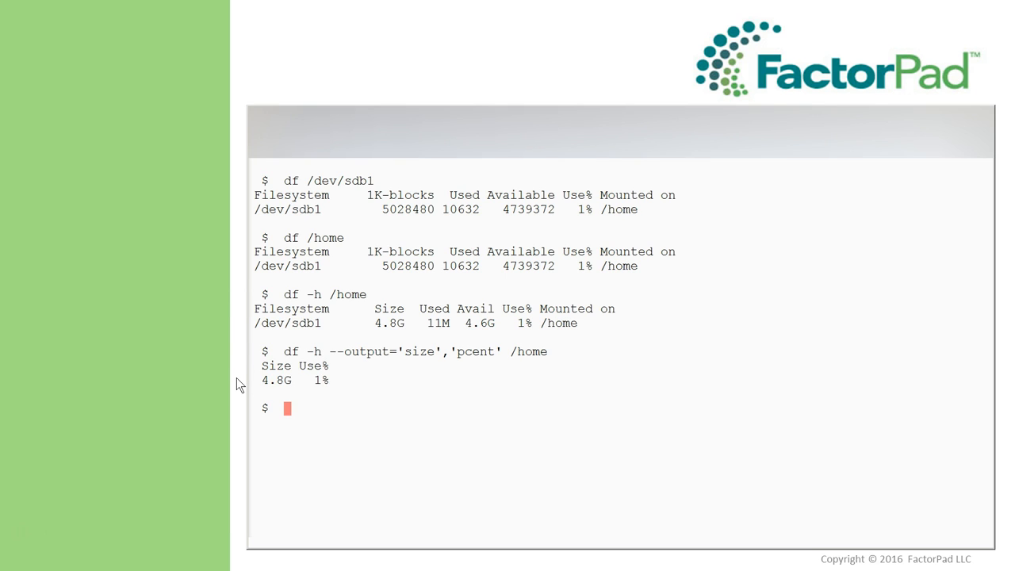